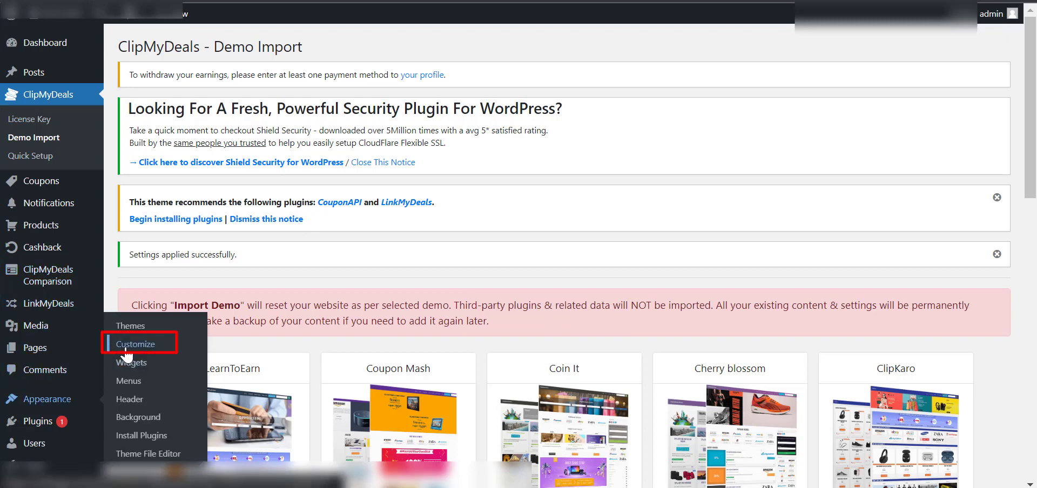
# Step: Launch the ClipMyDeals Customizer through Appearance > Customize
pyautogui.click(137, 344)
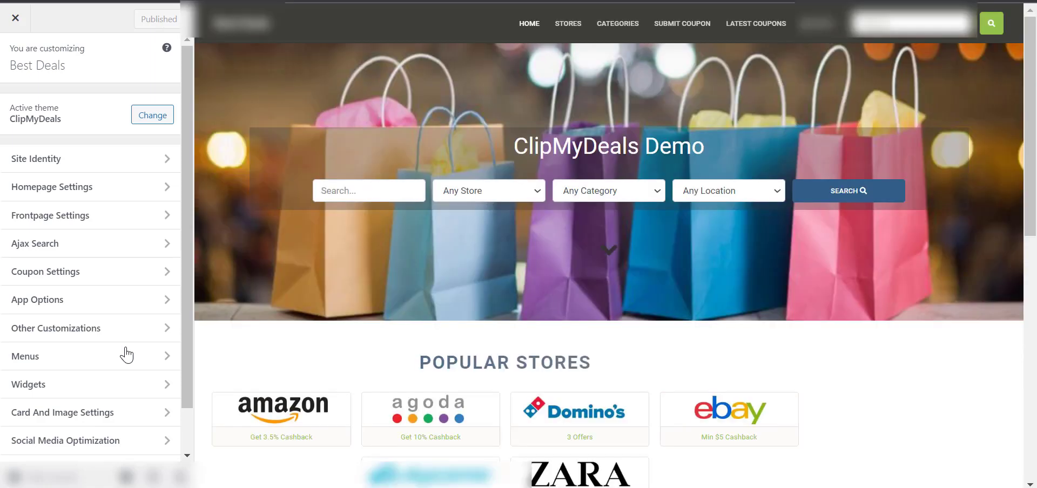
# Step: Open Coupon Settings, review its options, and publish the Customizer configuration
pyautogui.click(45, 271)
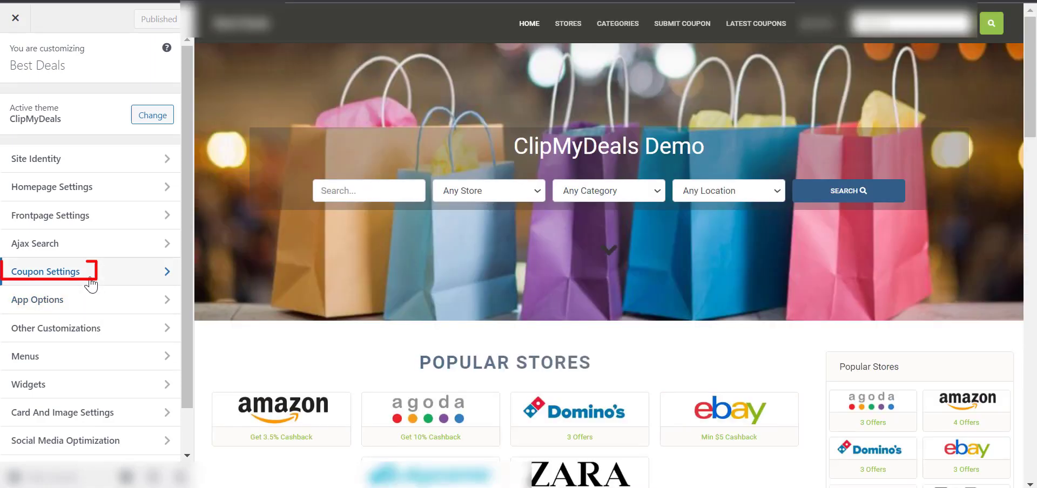
pyautogui.click(45, 271)
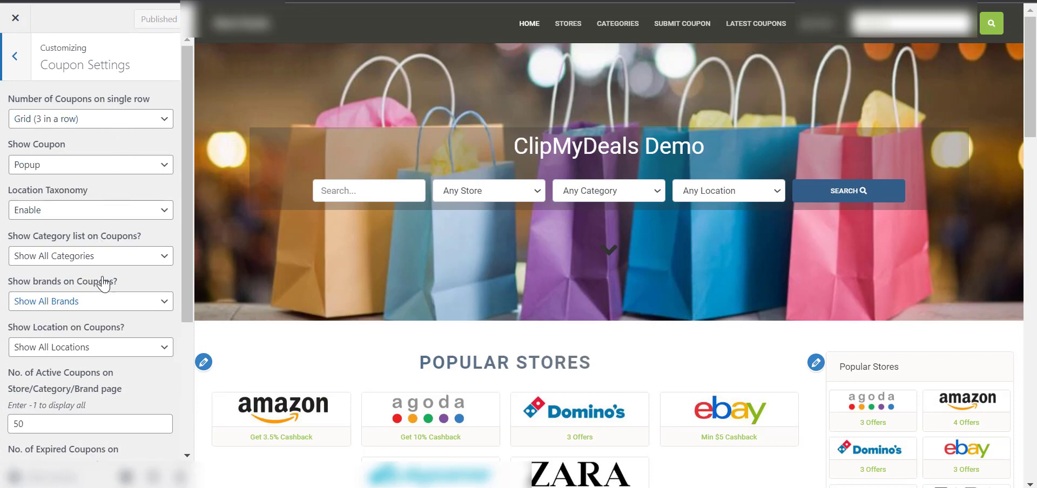
pyautogui.scroll(-3)
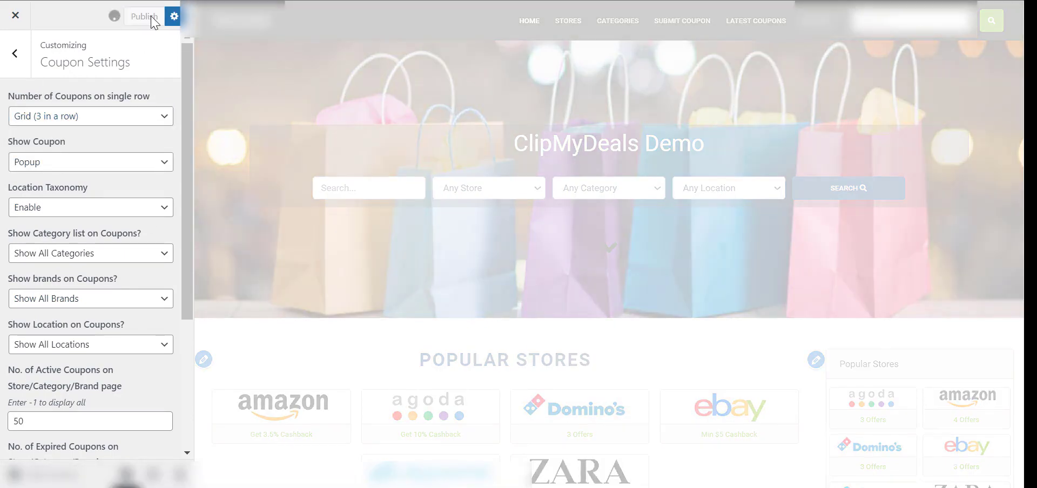
pyautogui.click(145, 15)
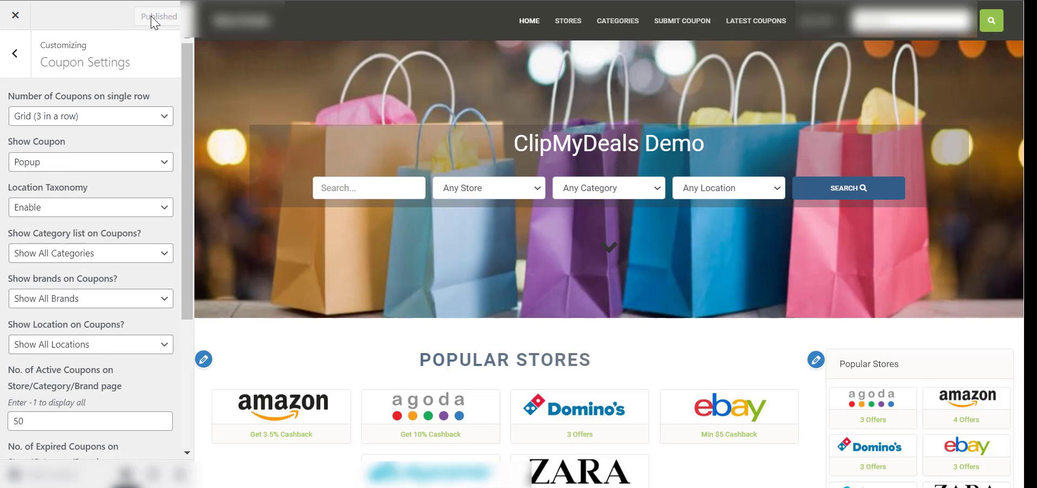
pyautogui.click(91, 115)
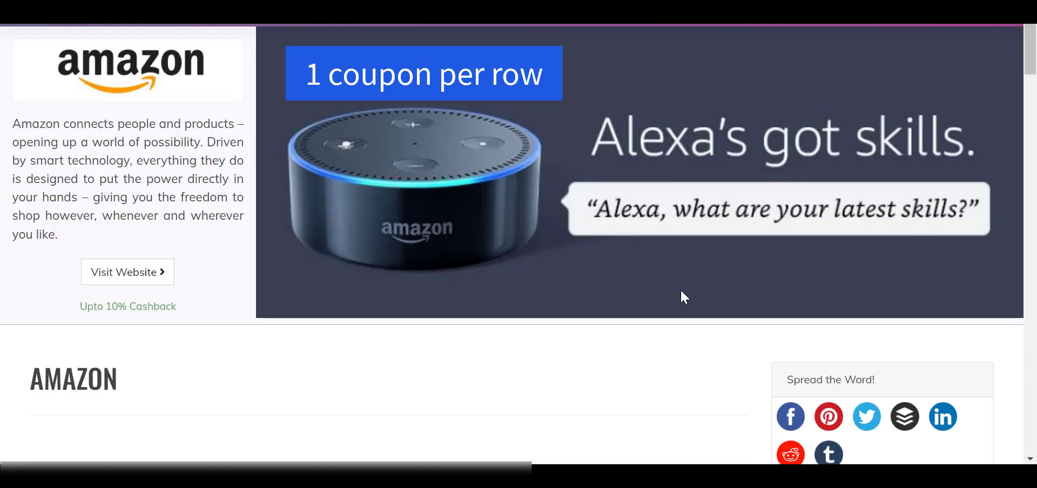
# Step: Preview the Amazon store layout with 1, 2, 3 and 4 coupons per row
pyautogui.scroll(-3)
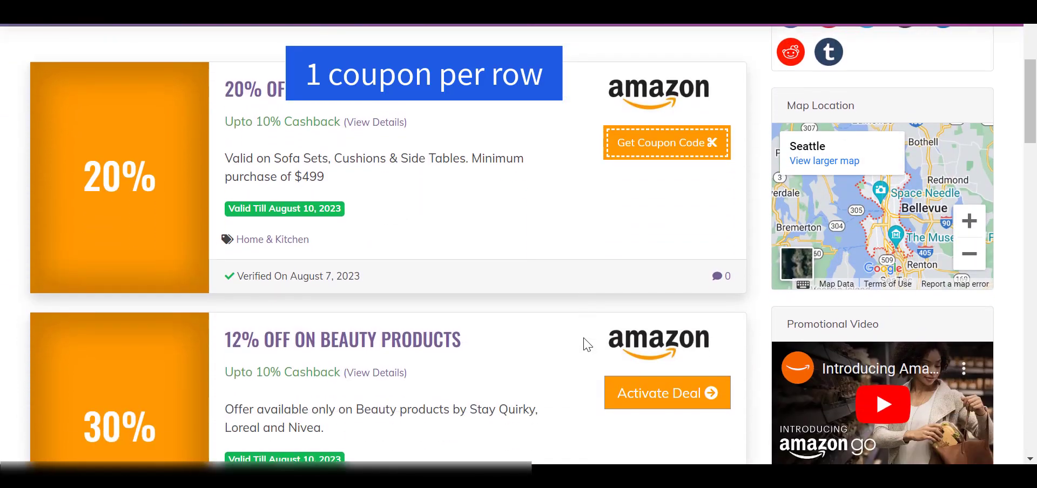
pyautogui.scroll(-3)
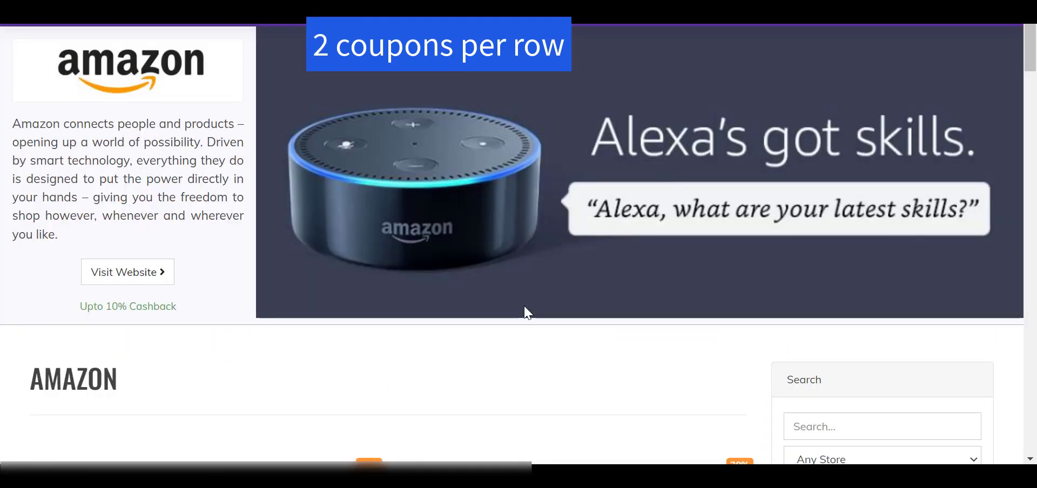
pyautogui.scroll(-3)
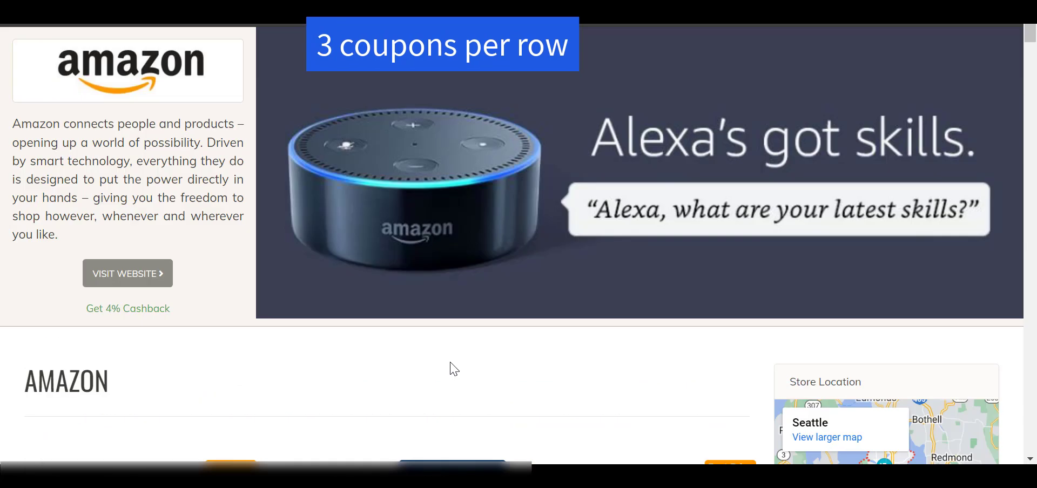
pyautogui.scroll(-3)
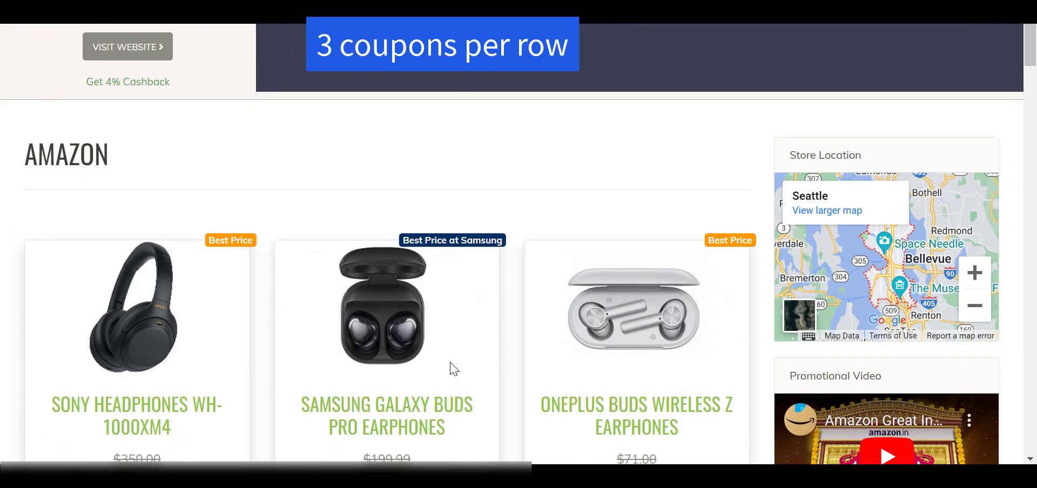
pyautogui.scroll(-3)
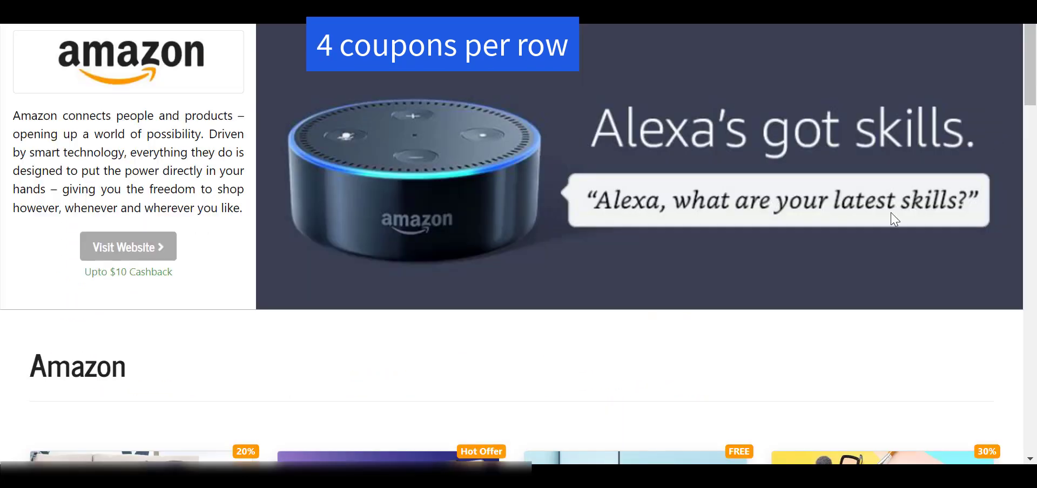
pyautogui.scroll(-3)
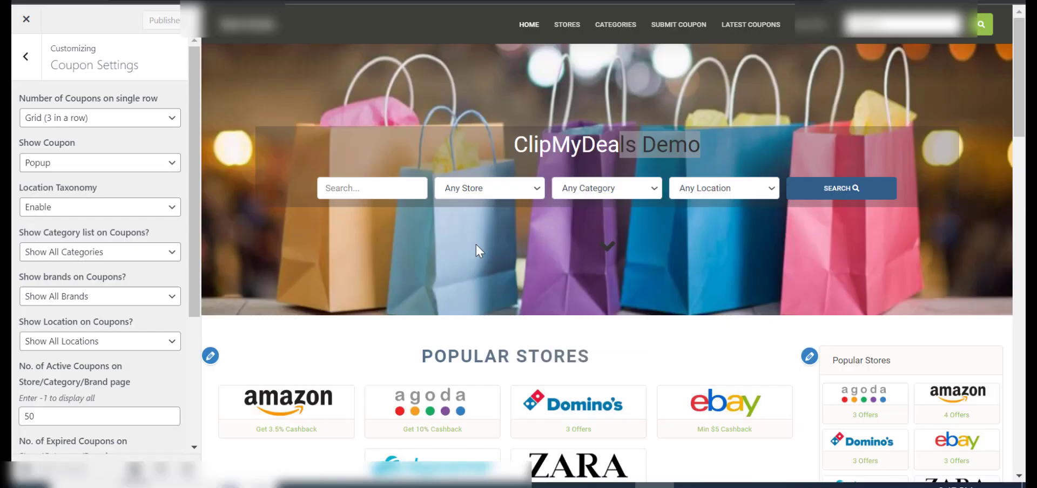
# Step: Set Show Coupon to Always Show instead of a popup
pyautogui.click(99, 162)
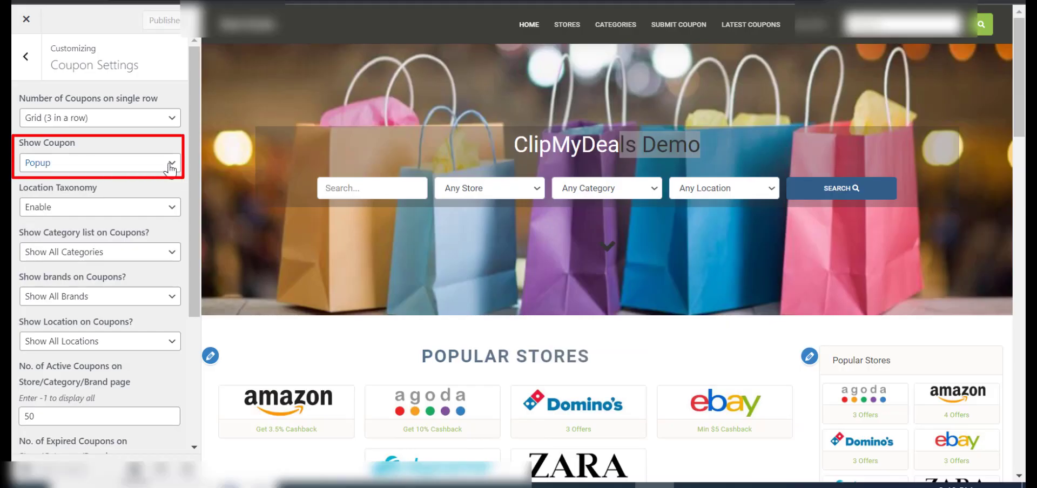
pyautogui.click(99, 163)
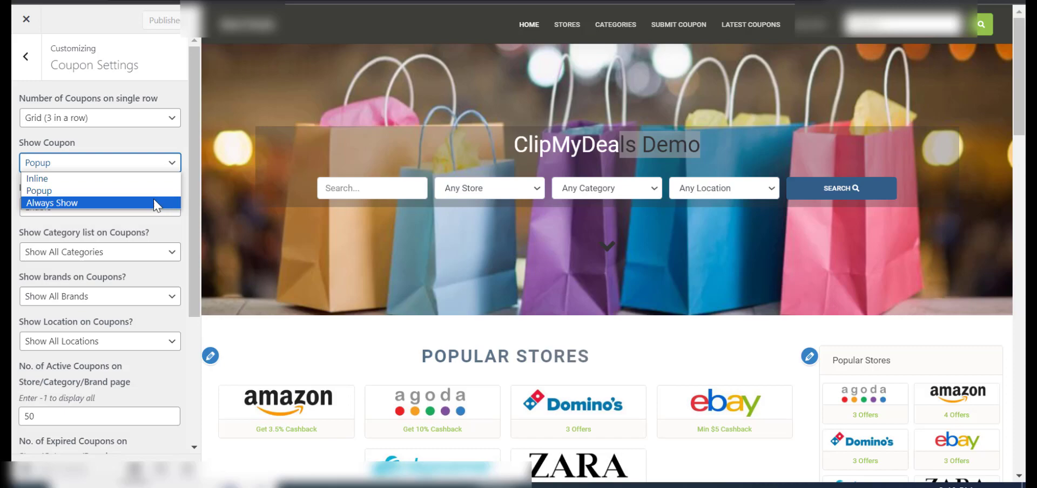
pyautogui.click(37, 179)
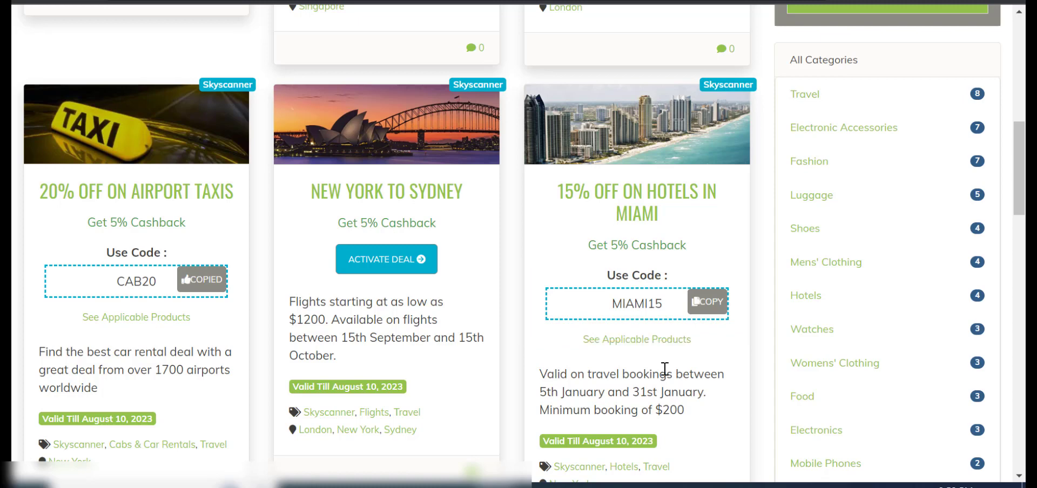
# Step: Browse coupon listings, copying the CAB20 code and revealing the Men's Jackets code
pyautogui.click(99, 162)
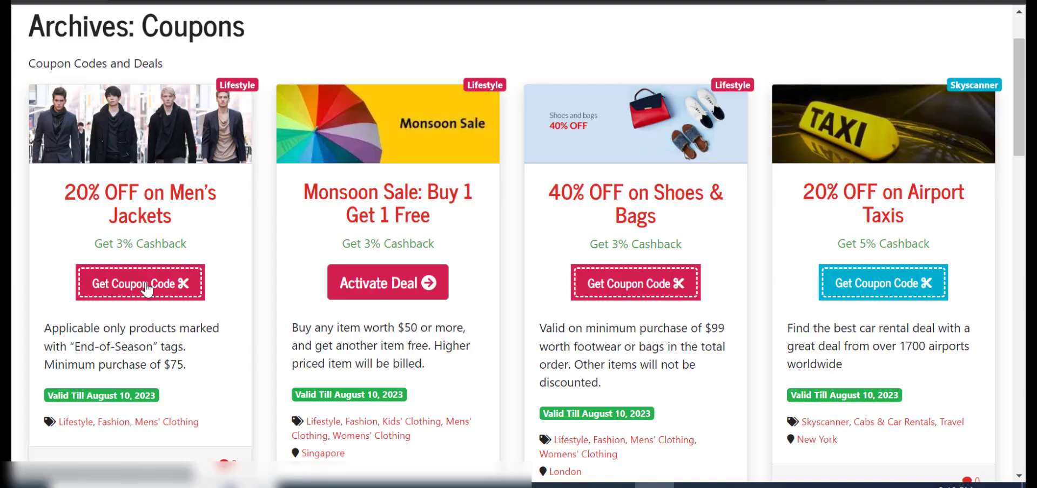
pyautogui.click(139, 282)
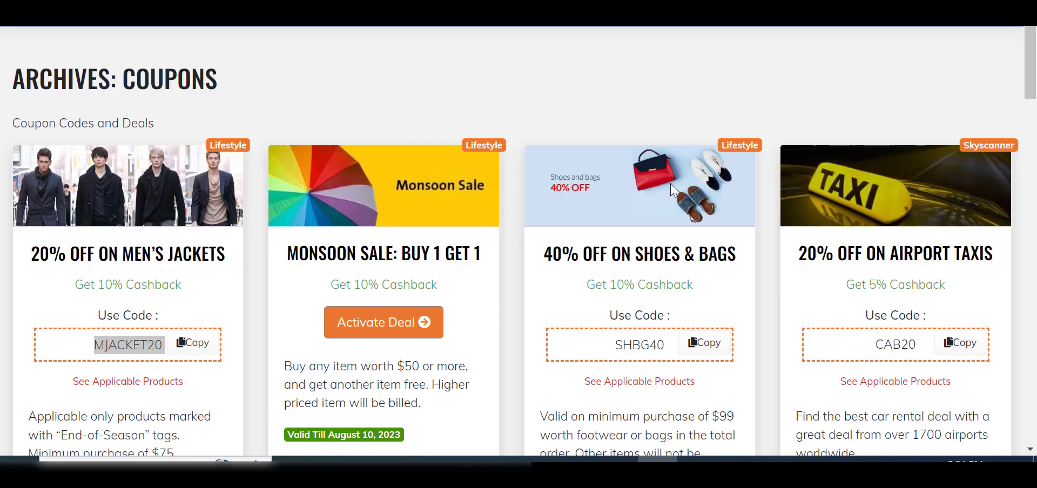
pyautogui.scroll(-3)
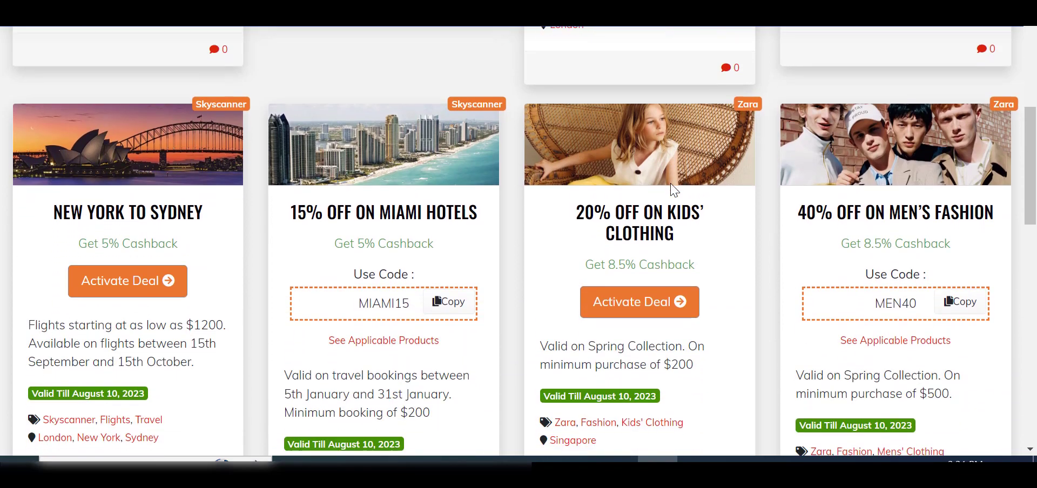
pyautogui.scroll(-3)
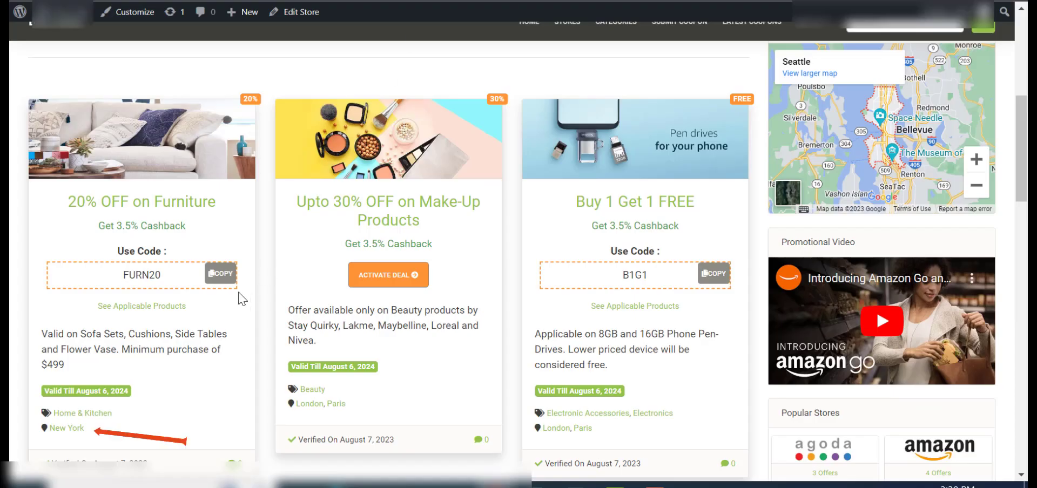
# Step: Copy the FURN20 code on the New York furniture deal's coupon card
pyautogui.click(134, 12)
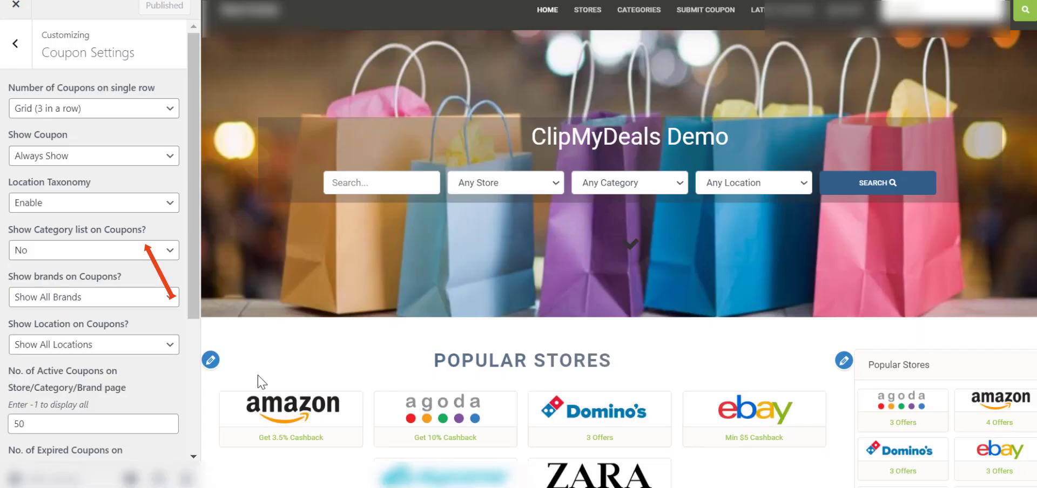
pyautogui.moveTo(167, 258)
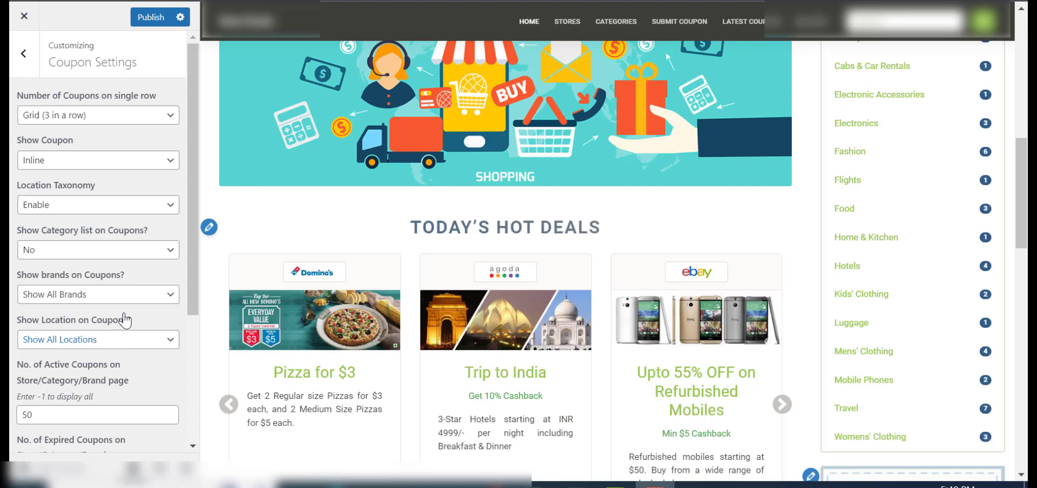
# Step: Switch the coupon category list to parent categories only and check store-page deals
pyautogui.click(97, 250)
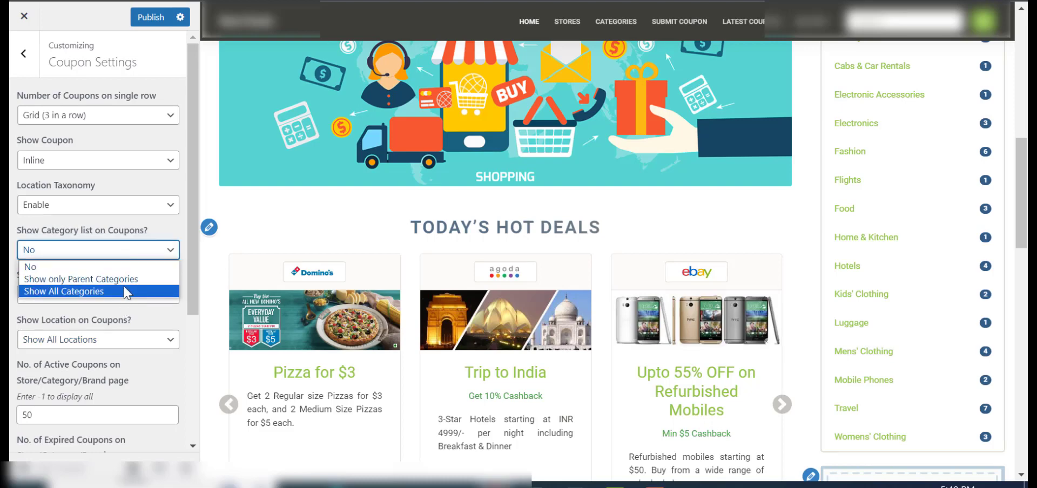
pyautogui.click(65, 292)
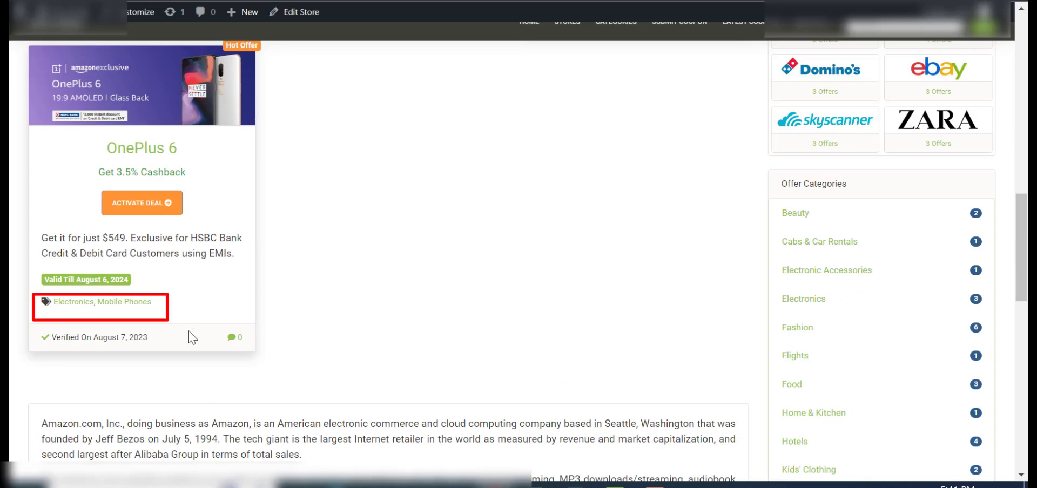
pyautogui.scroll(3)
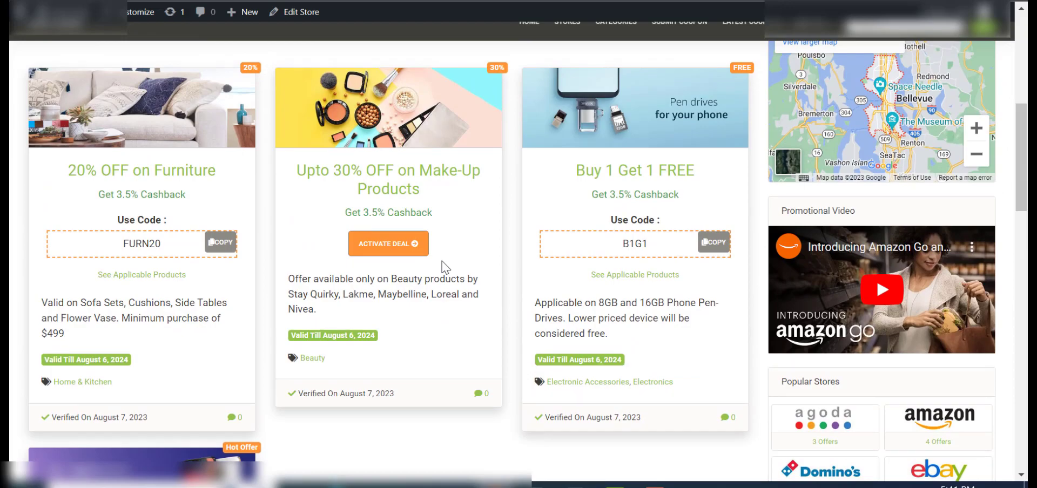
pyautogui.click(297, 11)
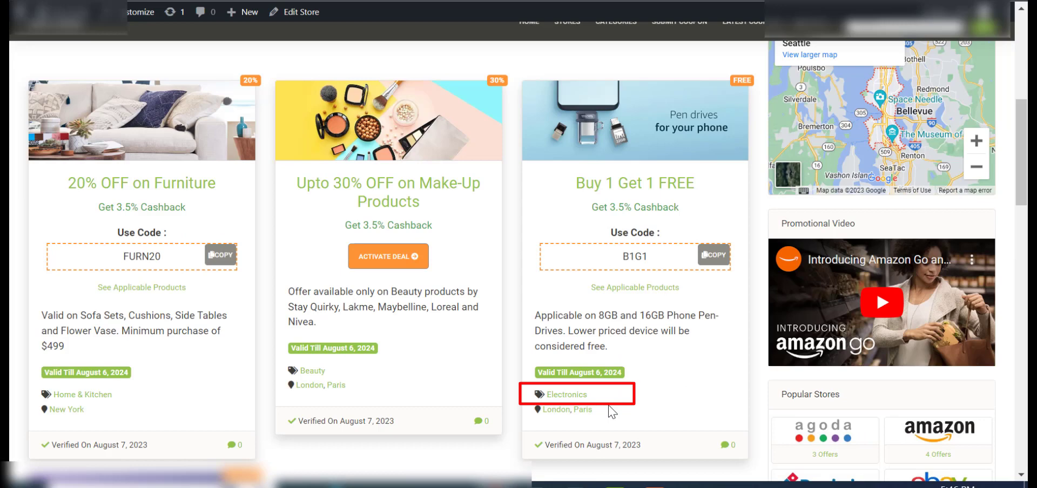
pyautogui.scroll(-3)
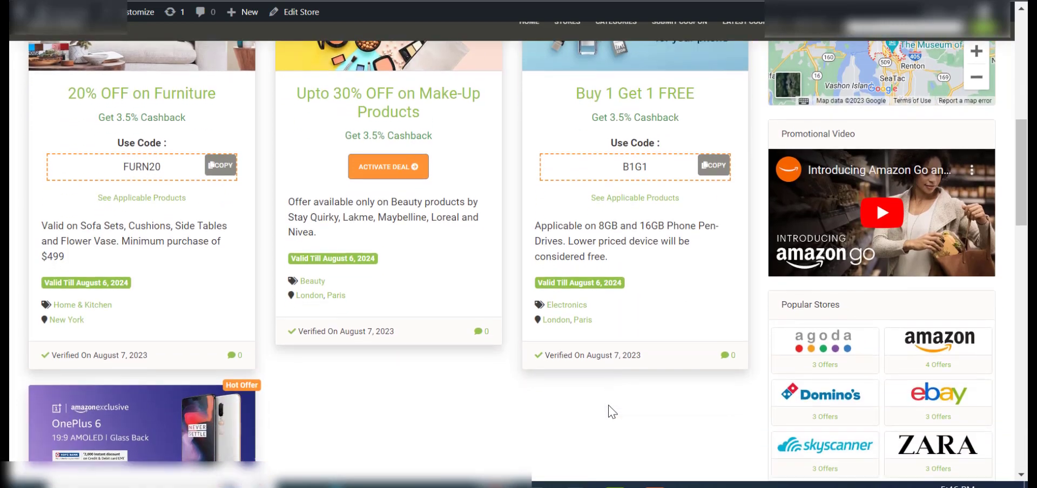
pyautogui.scroll(-3)
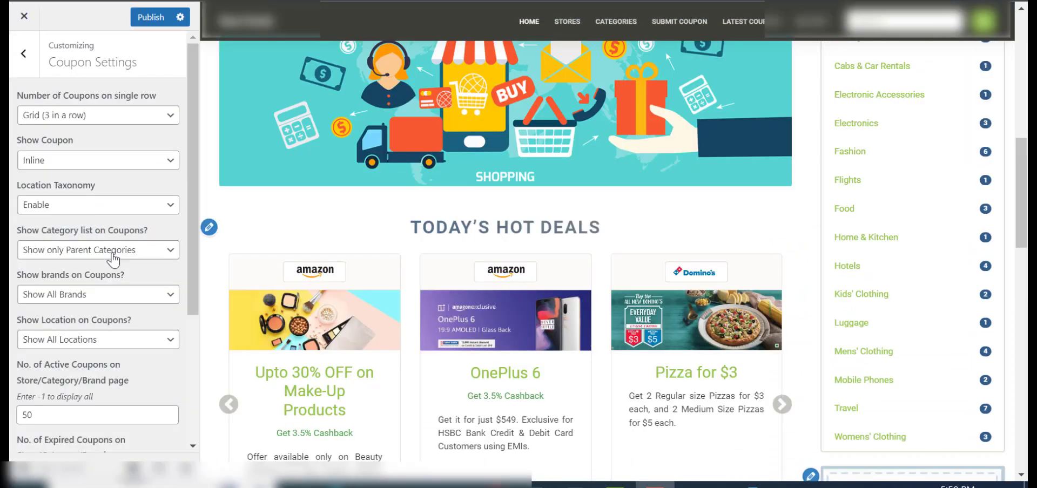
# Step: Show all categories and hide locations on coupons, checking single coupon pages
pyautogui.click(98, 249)
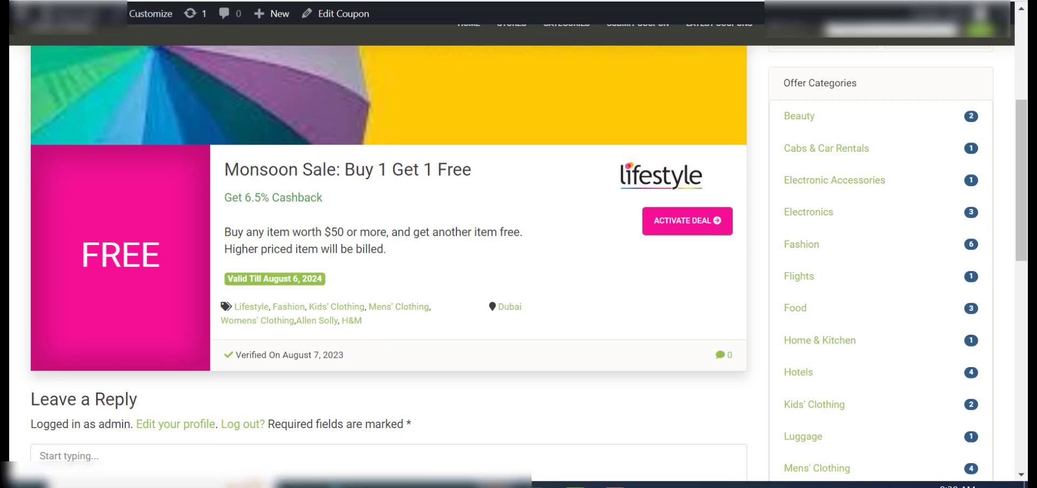
pyautogui.click(109, 225)
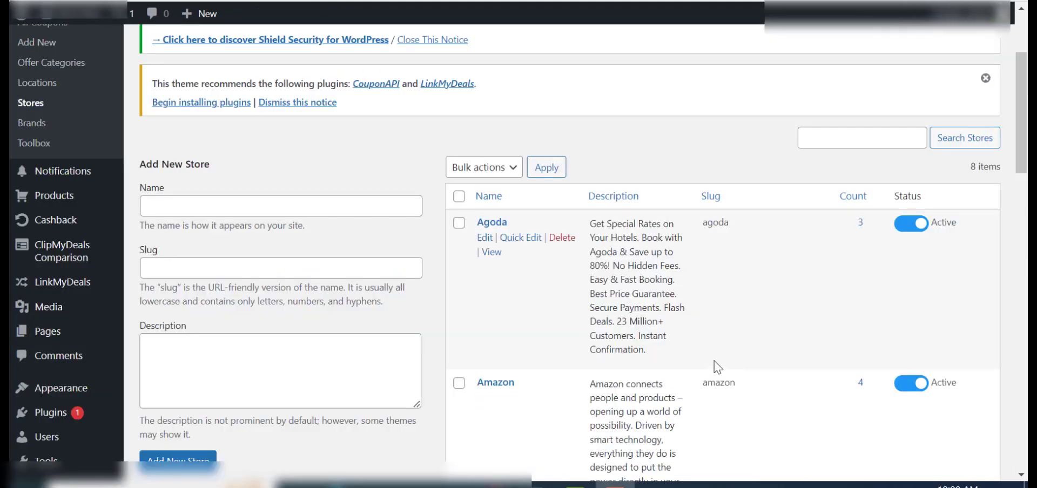
pyautogui.scroll(-3)
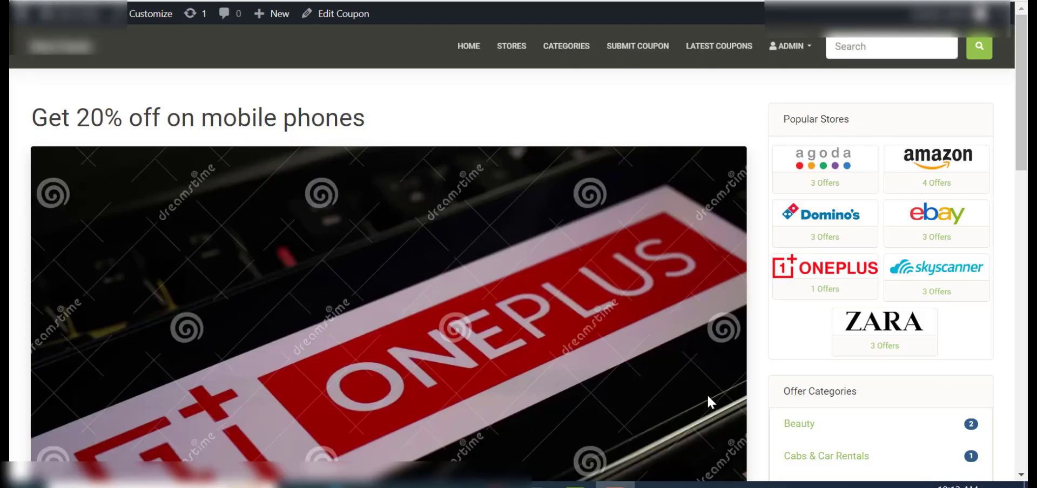
pyautogui.scroll(-3)
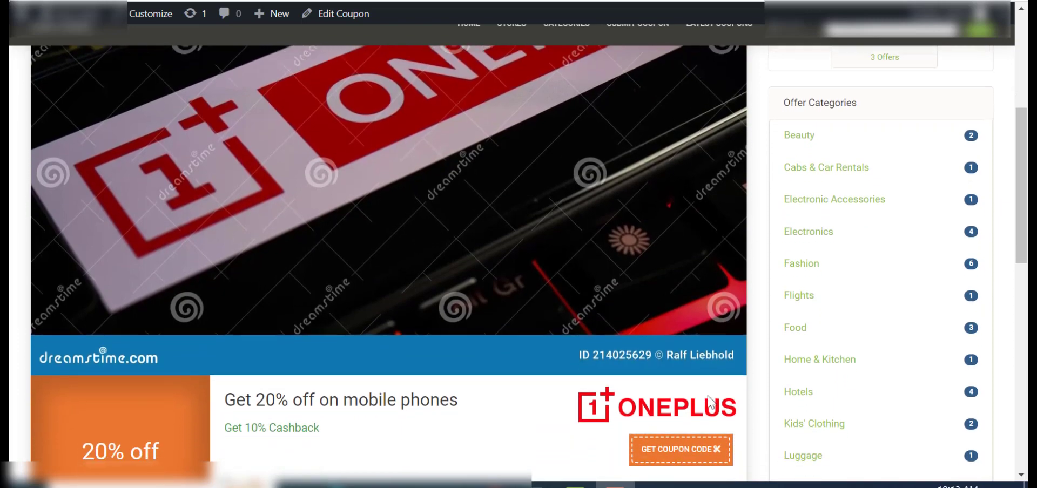
pyautogui.scroll(-3)
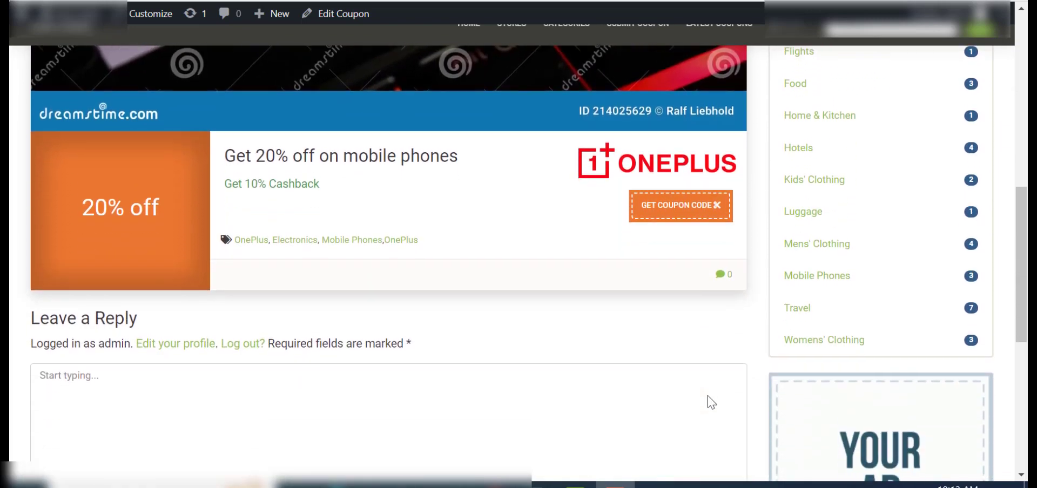
pyautogui.scroll(-3)
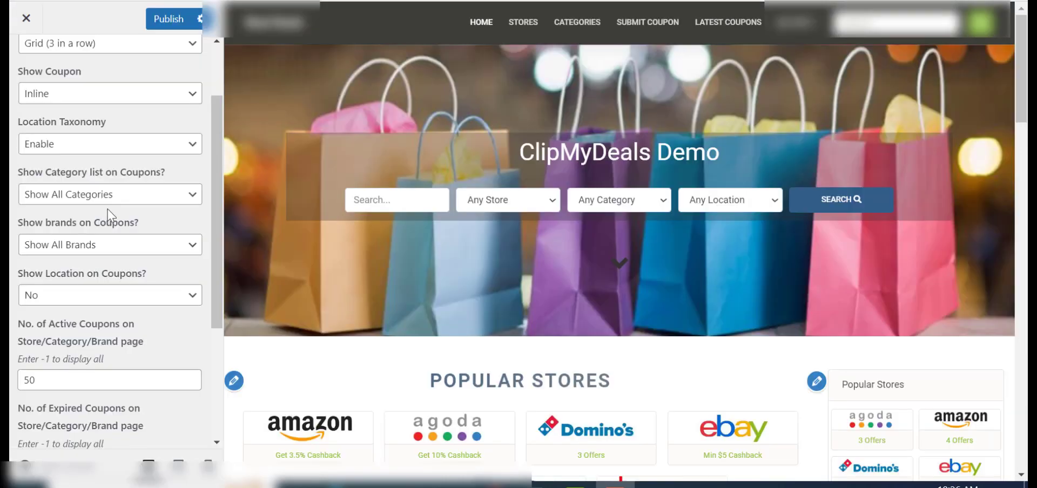
# Step: Show only parent locations, all active coupons (-1) and 2 expired coupons
pyautogui.click(109, 295)
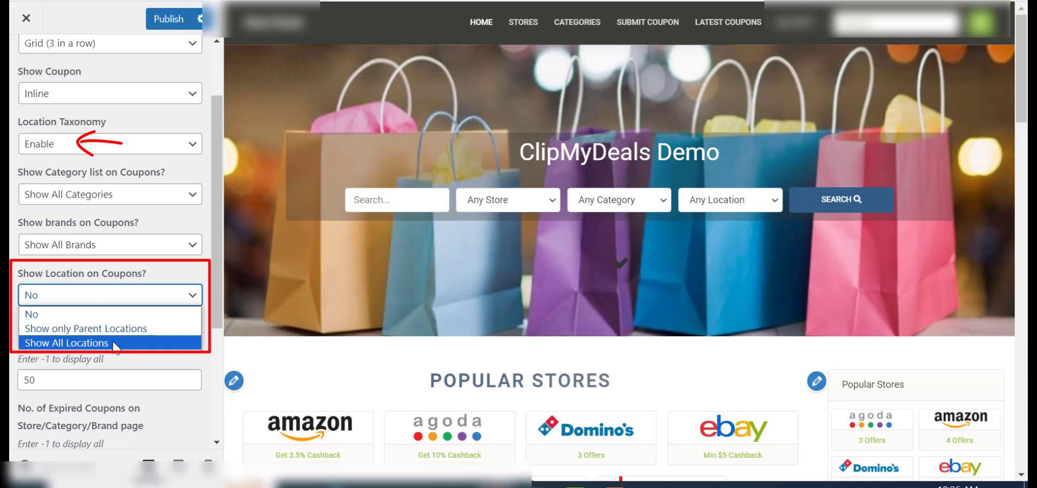
pyautogui.click(67, 343)
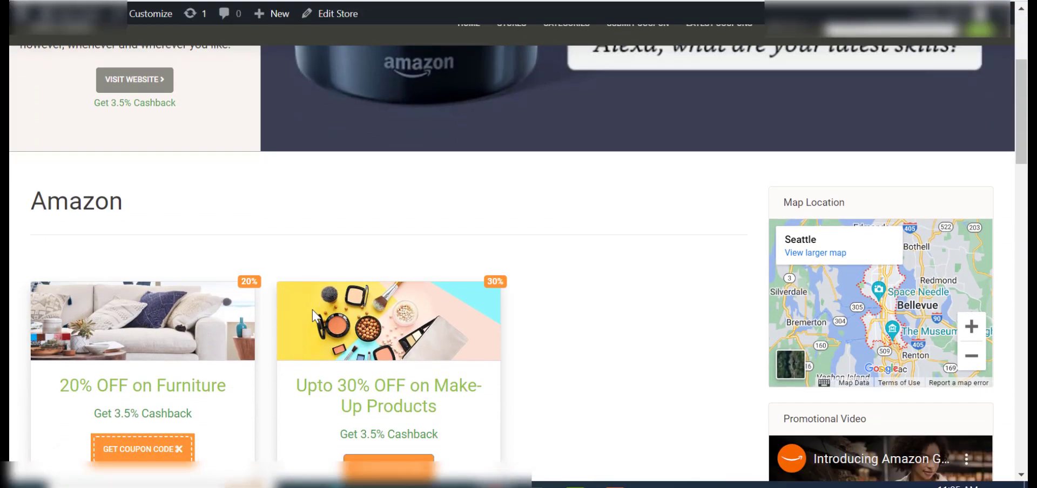
pyautogui.scroll(-3)
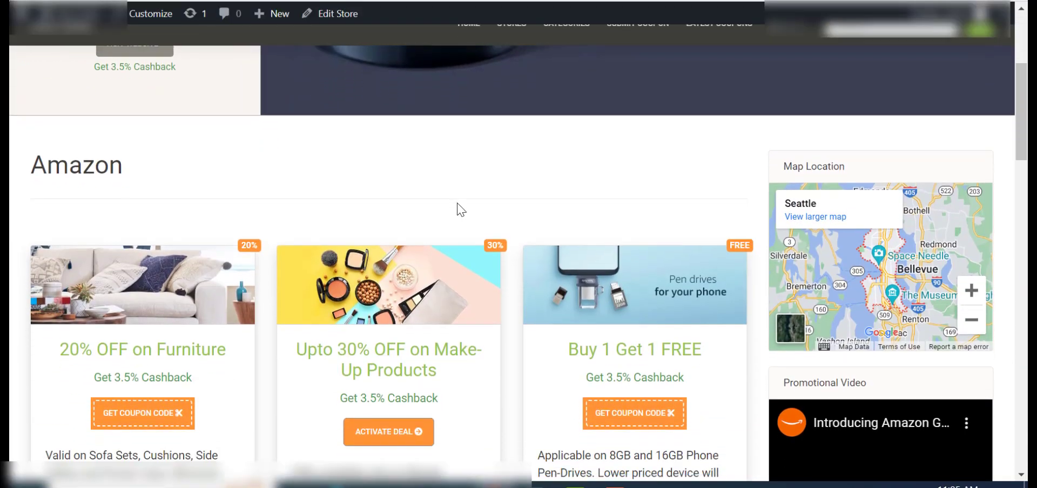
pyautogui.scroll(-3)
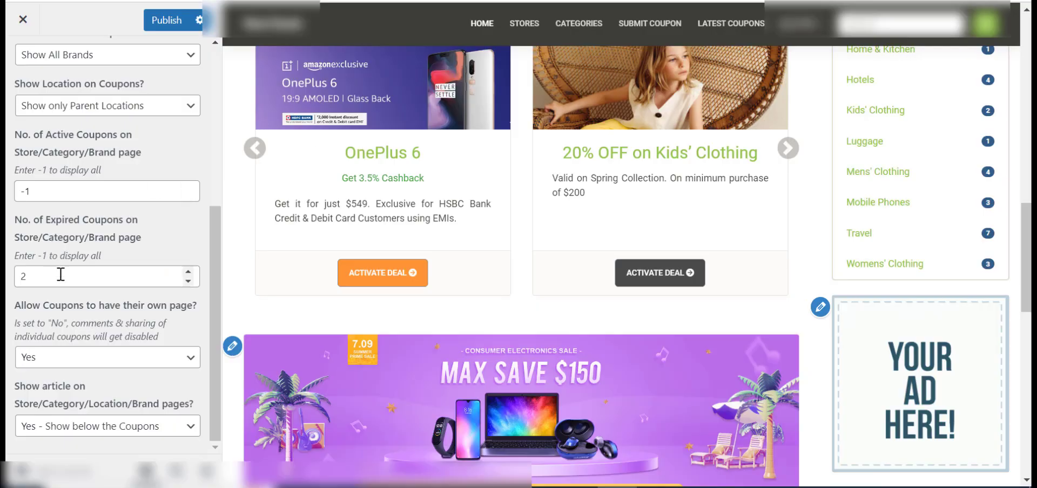
# Step: Set expired coupons to 4 and turn off individual coupon pages and store articles
pyautogui.click(106, 276)
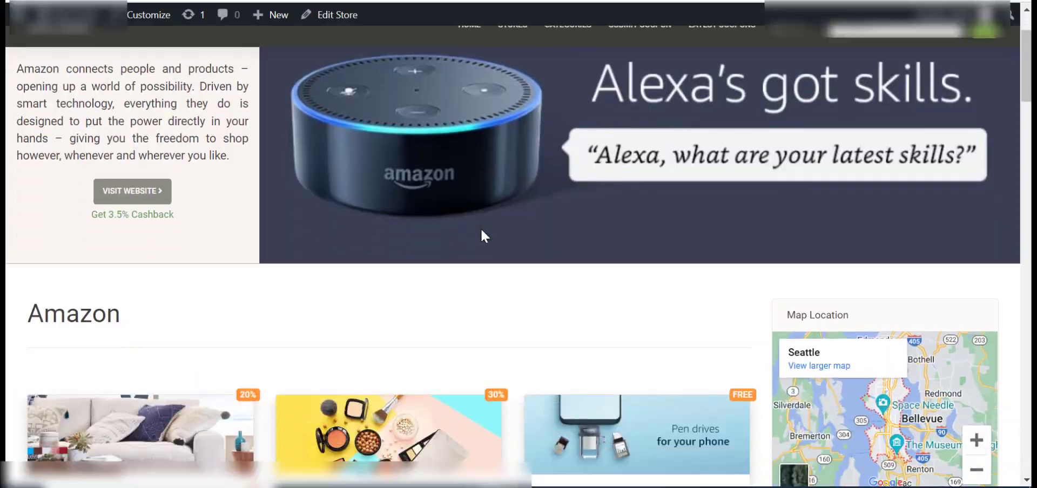
pyautogui.scroll(-3)
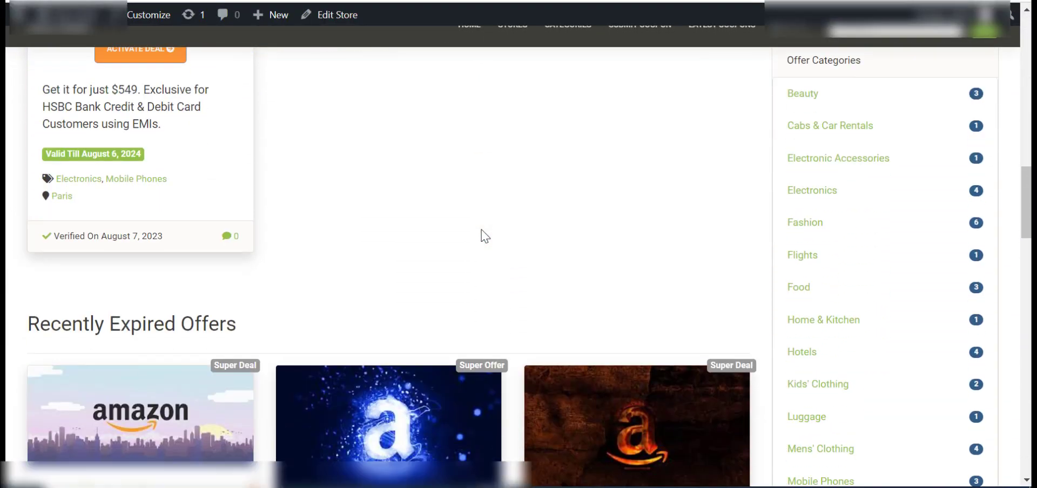
pyautogui.scroll(-3)
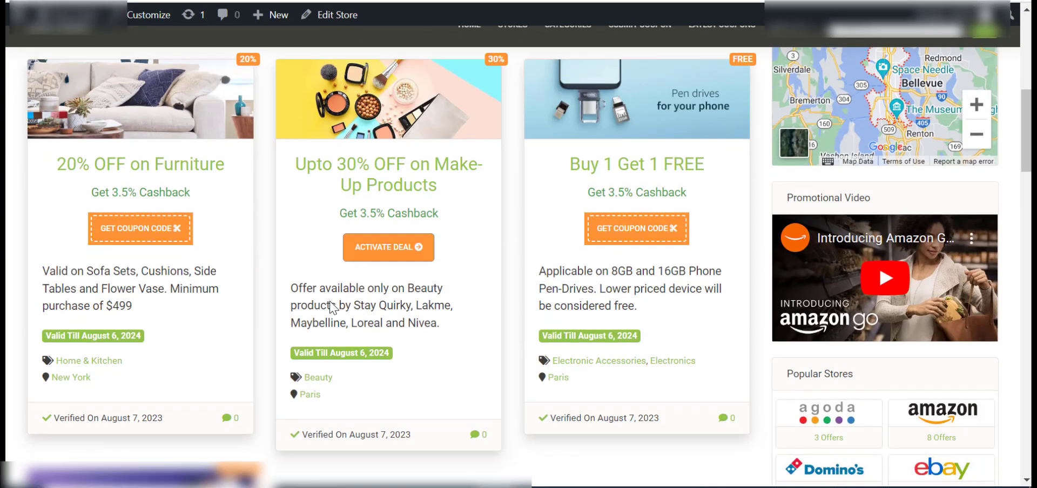
pyautogui.scroll(-3)
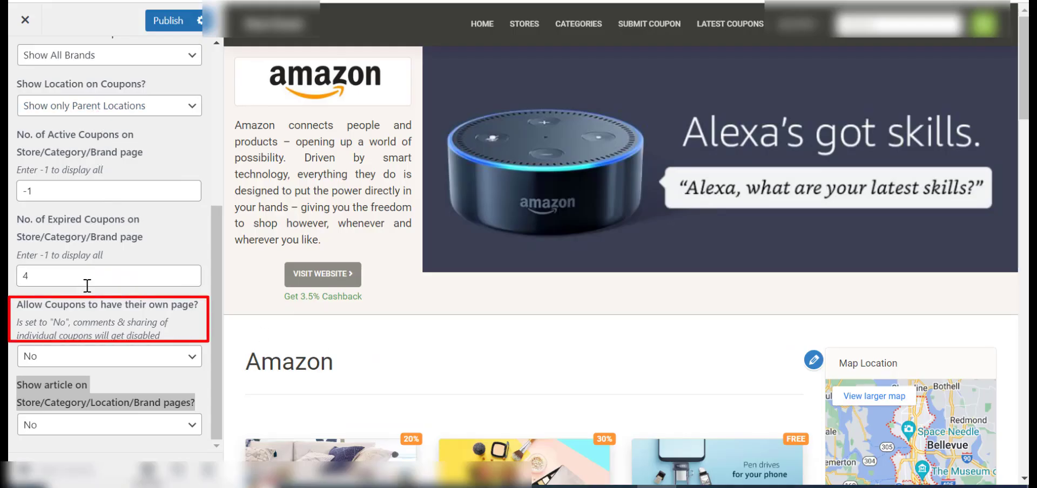
pyautogui.click(108, 355)
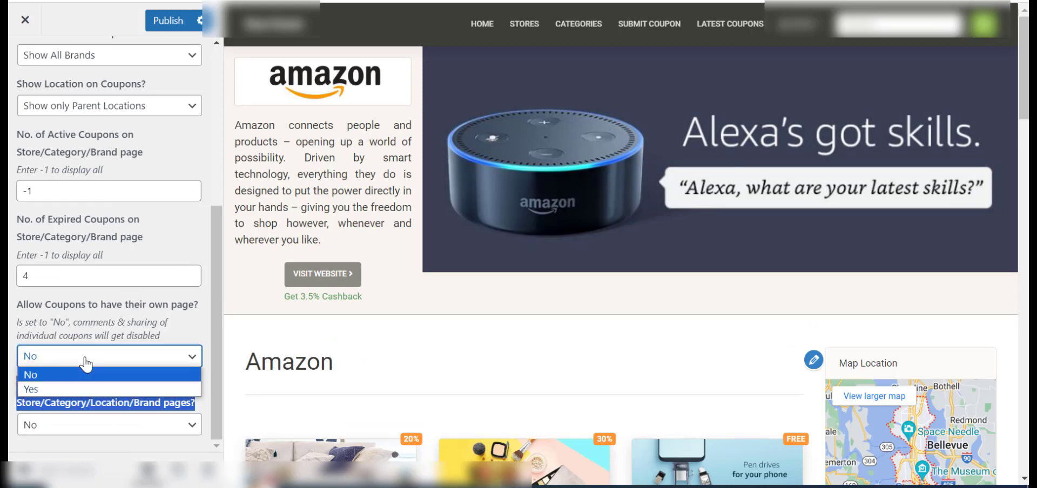
pyautogui.click(32, 389)
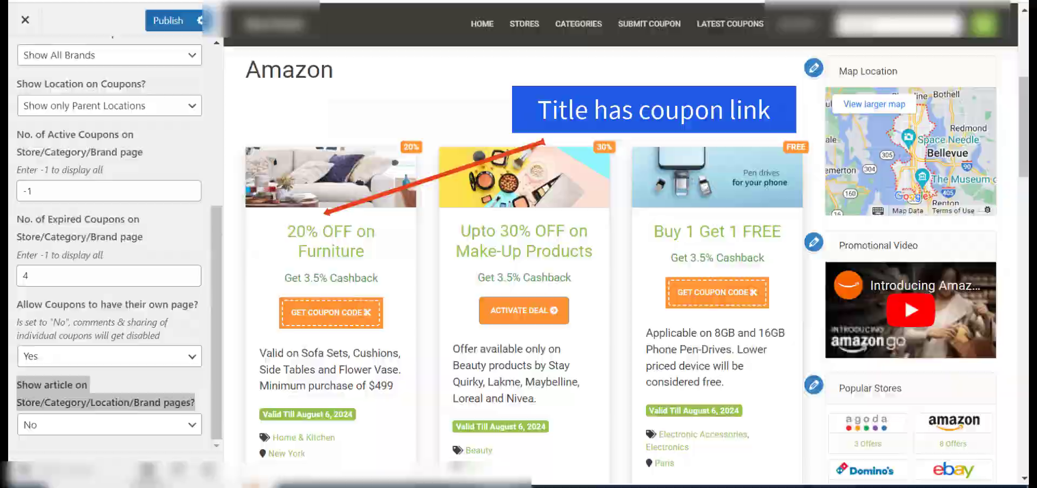
pyautogui.click(330, 241)
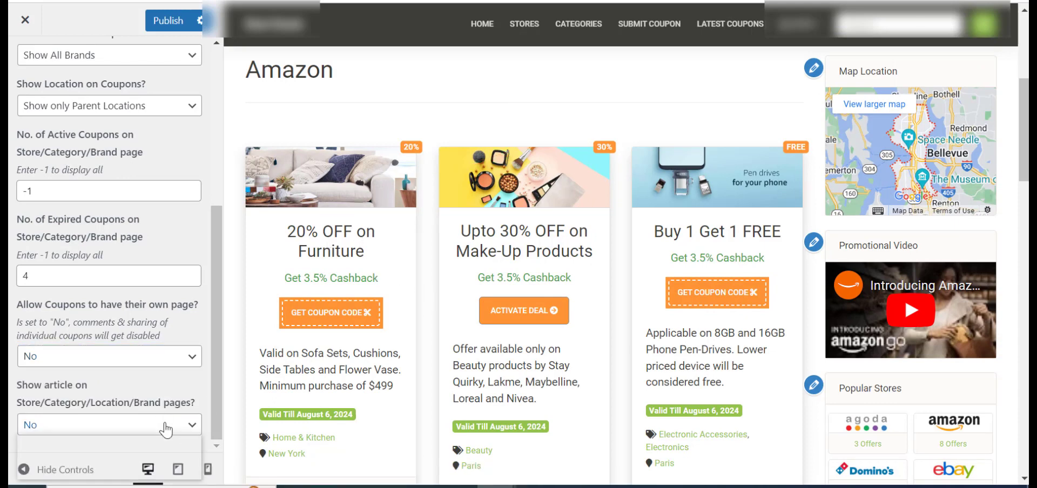
pyautogui.click(109, 424)
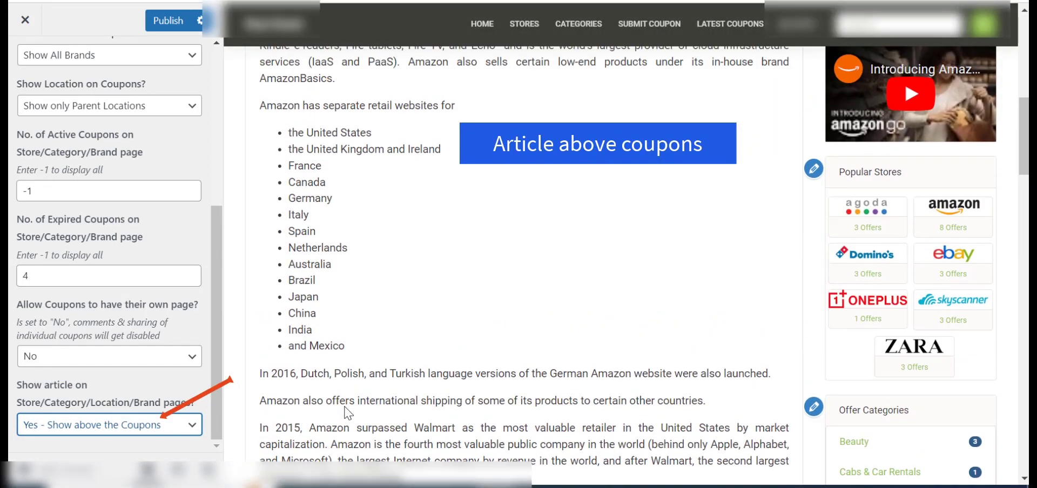
pyautogui.scroll(-3)
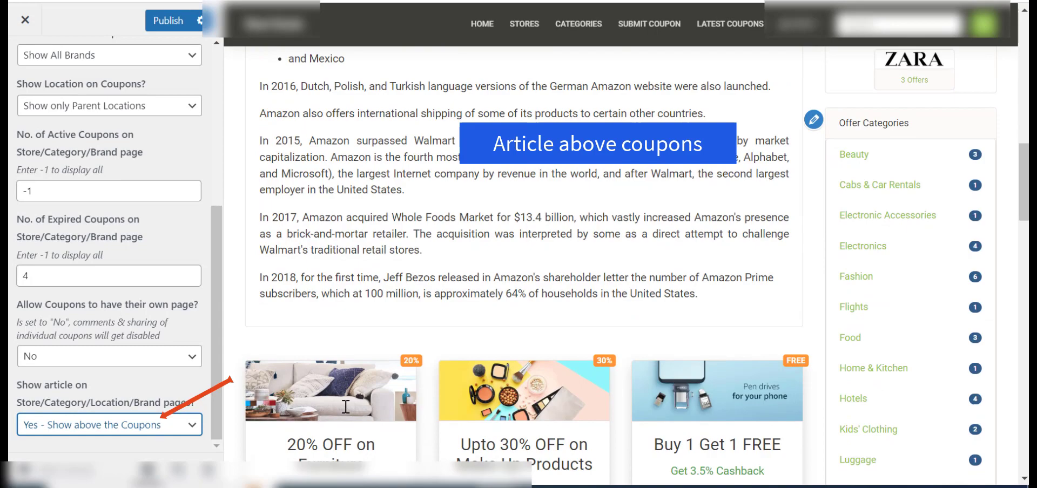
pyautogui.click(109, 425)
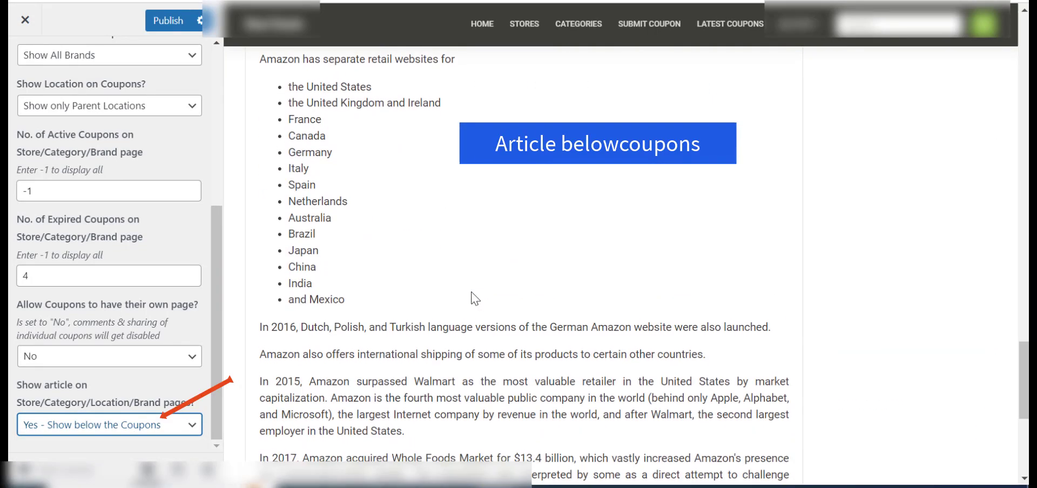
pyautogui.click(108, 424)
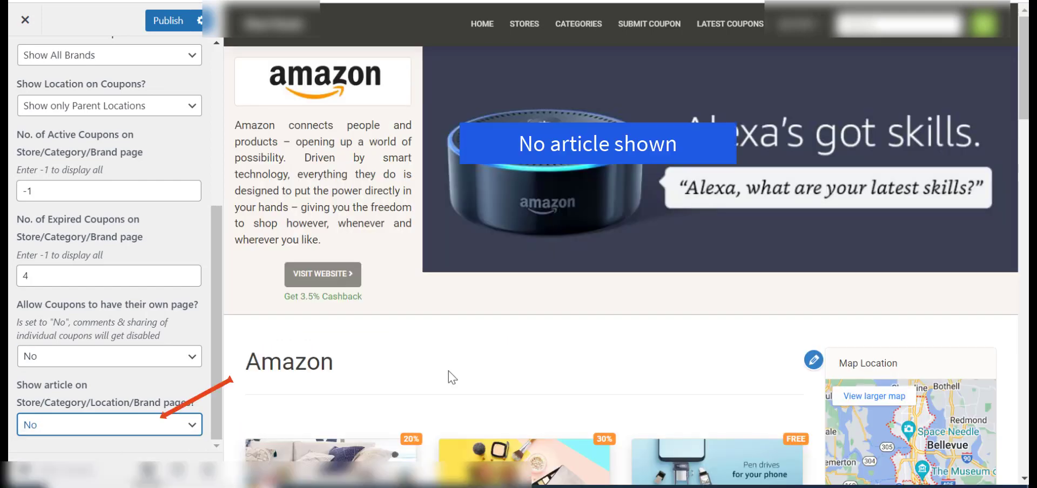
pyautogui.scroll(-3)
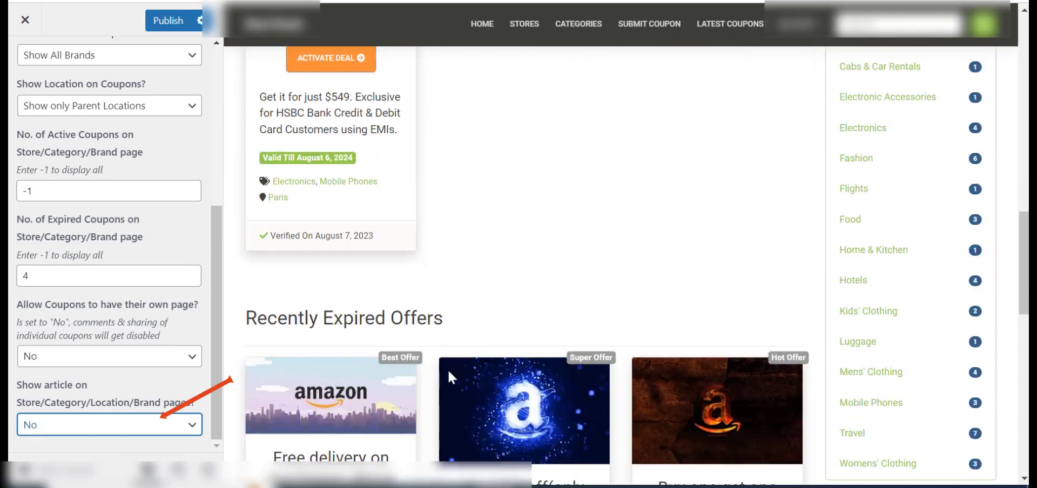